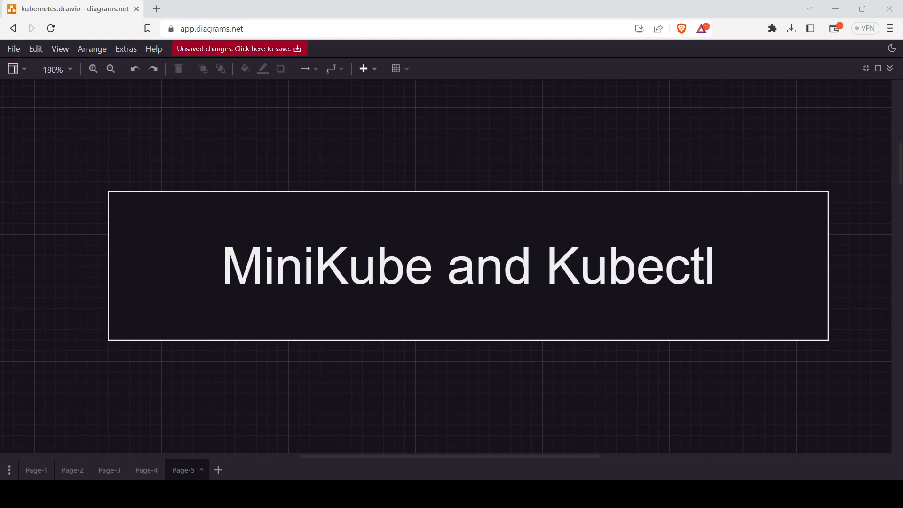
Bring the MiniKube one-node cluster section into view on page 5
click(468, 266)
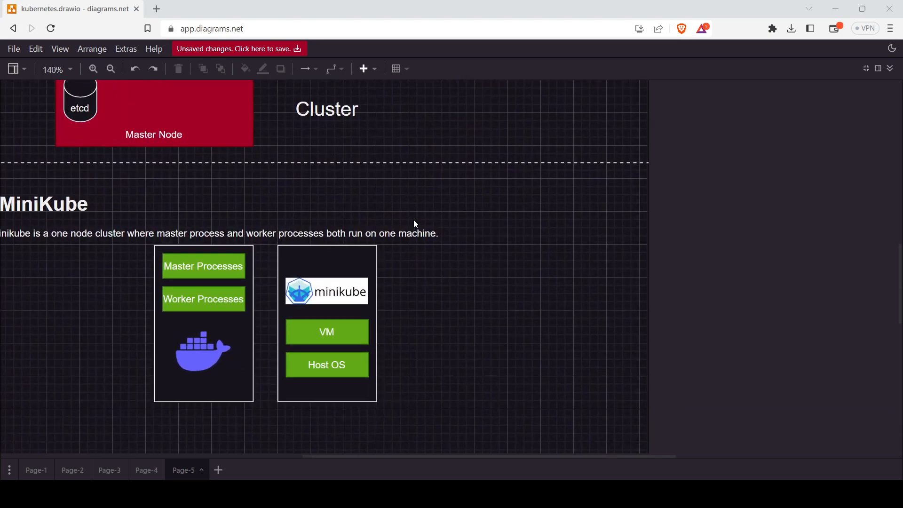
click(93, 69)
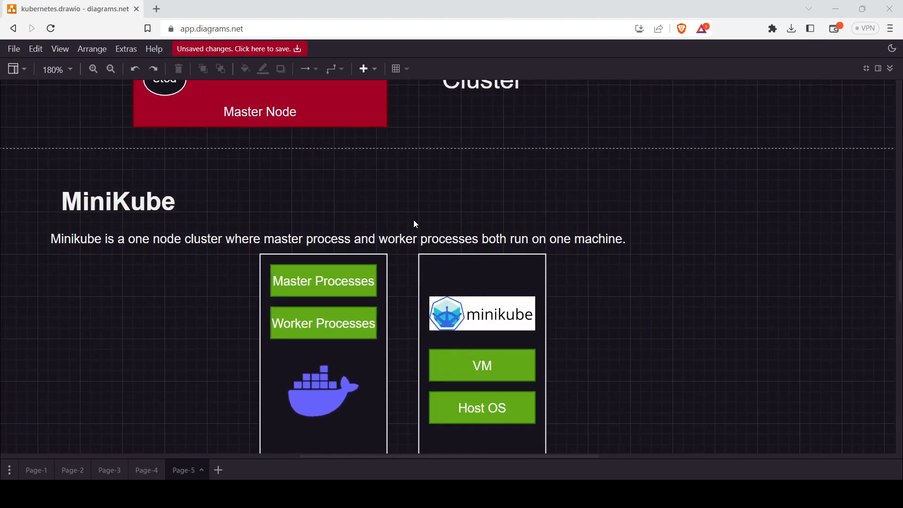
click(337, 239)
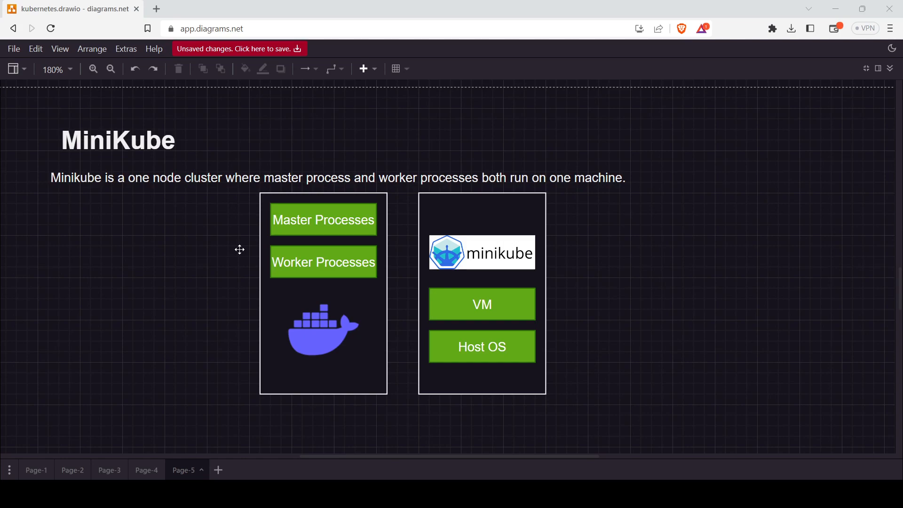
click(323, 220)
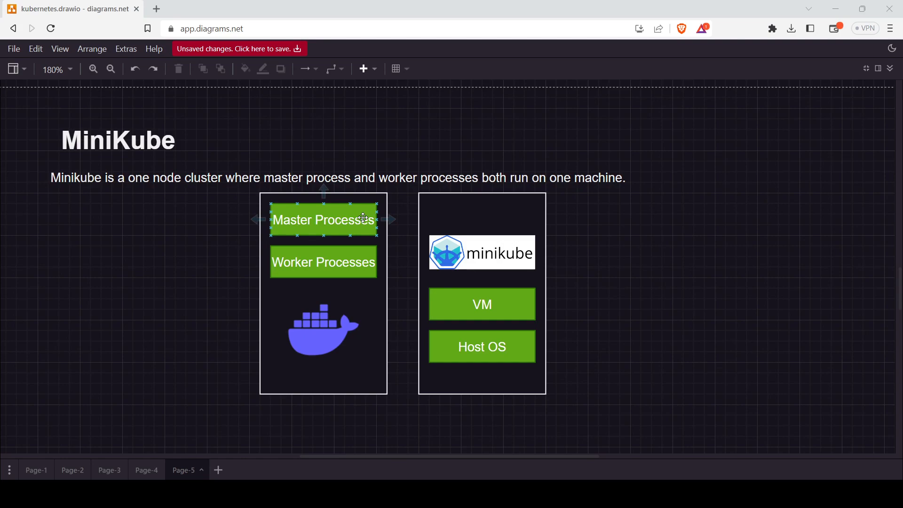
click(603, 239)
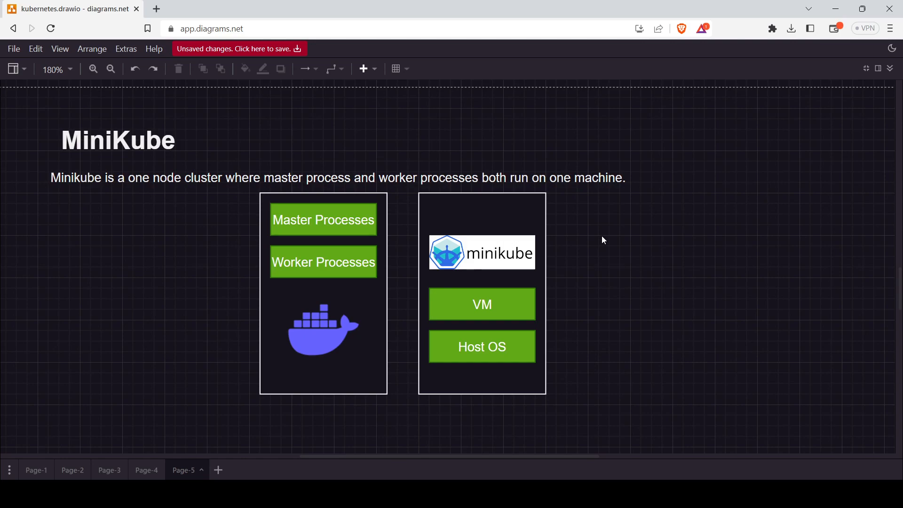
click(481, 252)
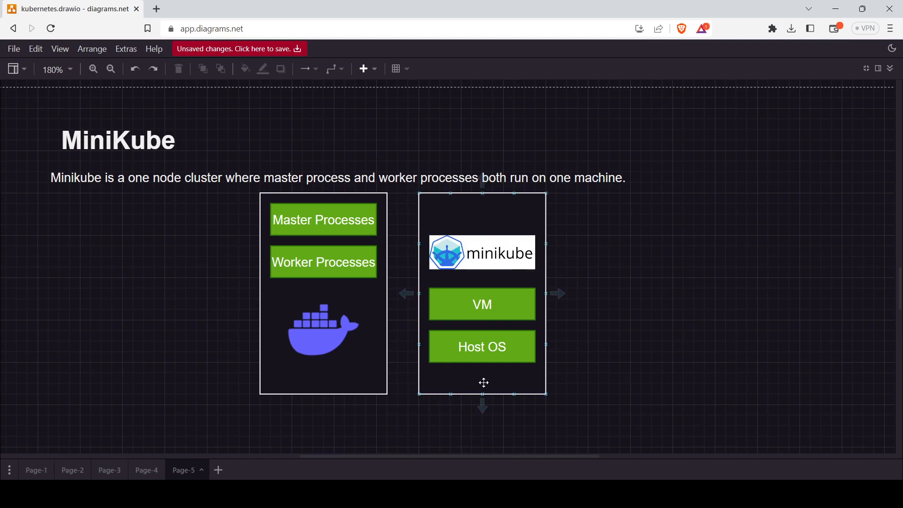
click(482, 347)
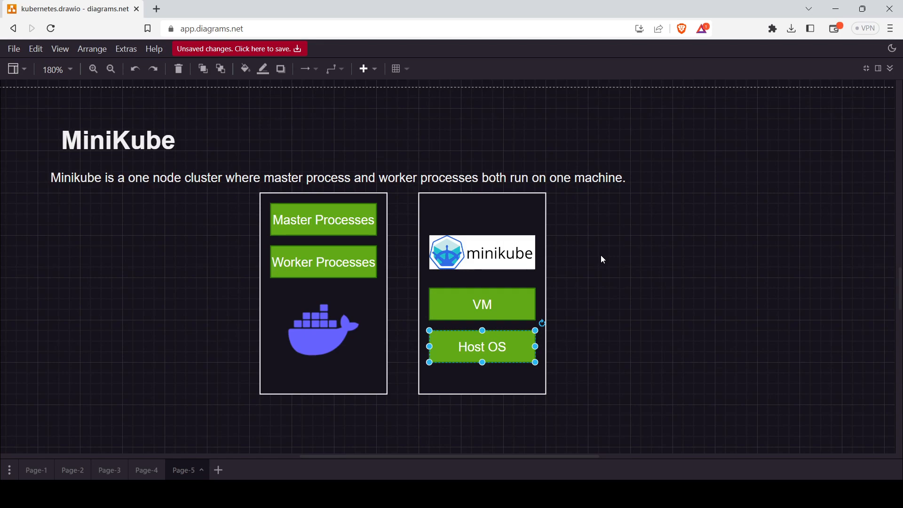
mouse_move(762, 307)
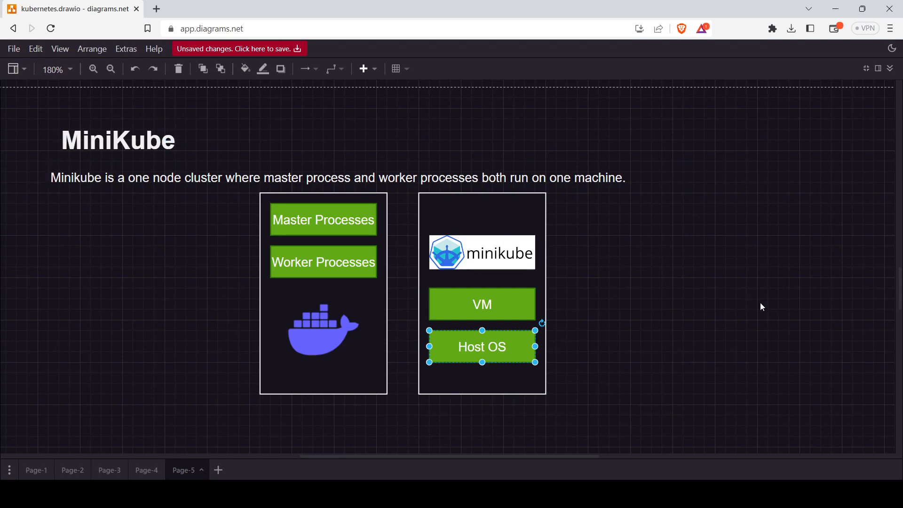
Scroll to the kubectl command-line tool definition and deselect the Host OS box
scroll(down, 3)
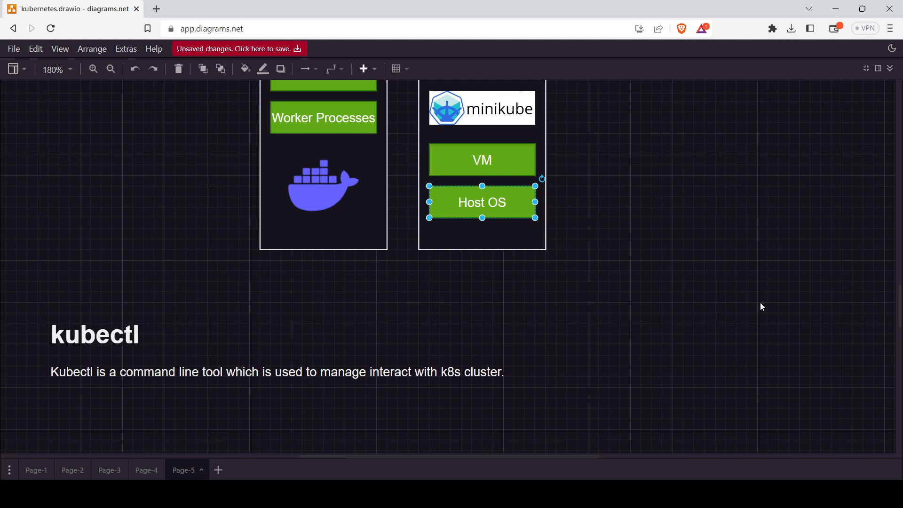
click(94, 334)
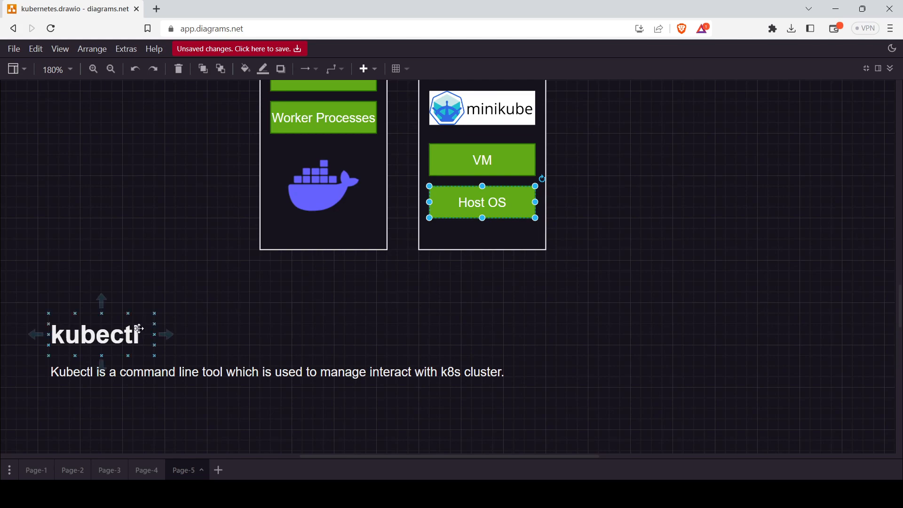
click(612, 271)
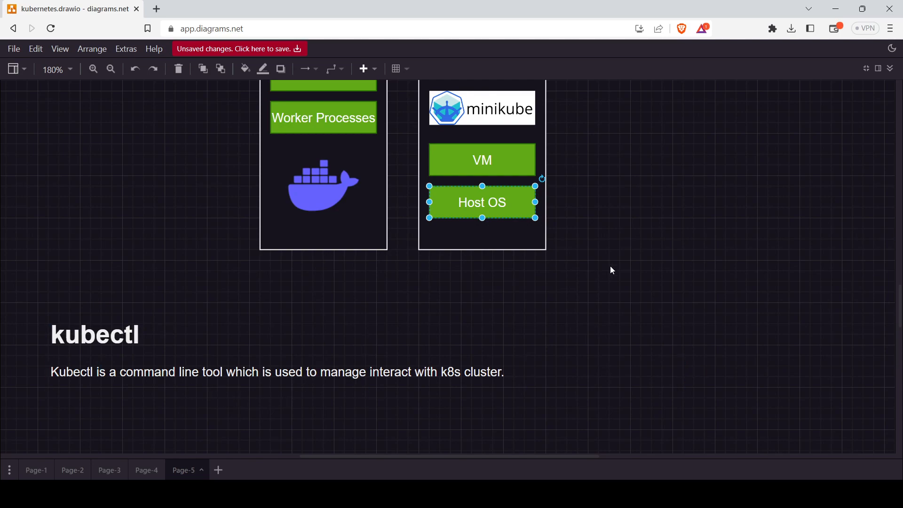
click(633, 262)
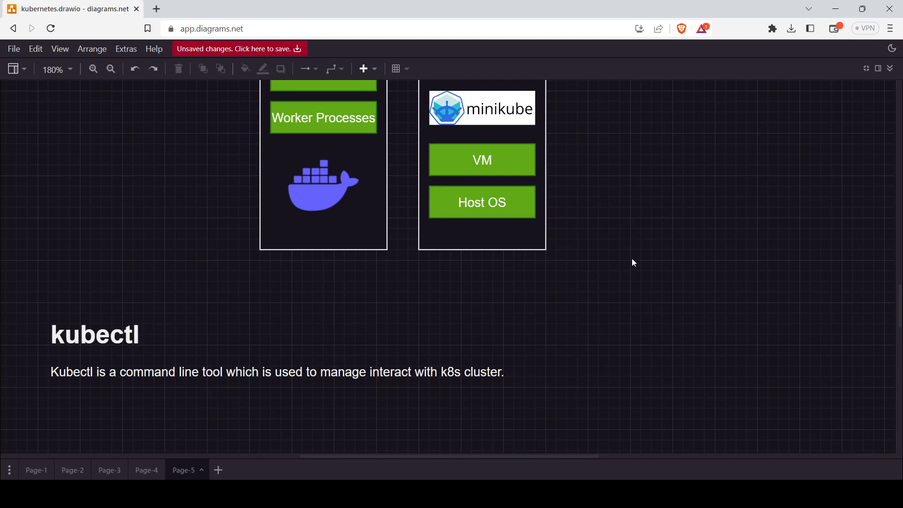